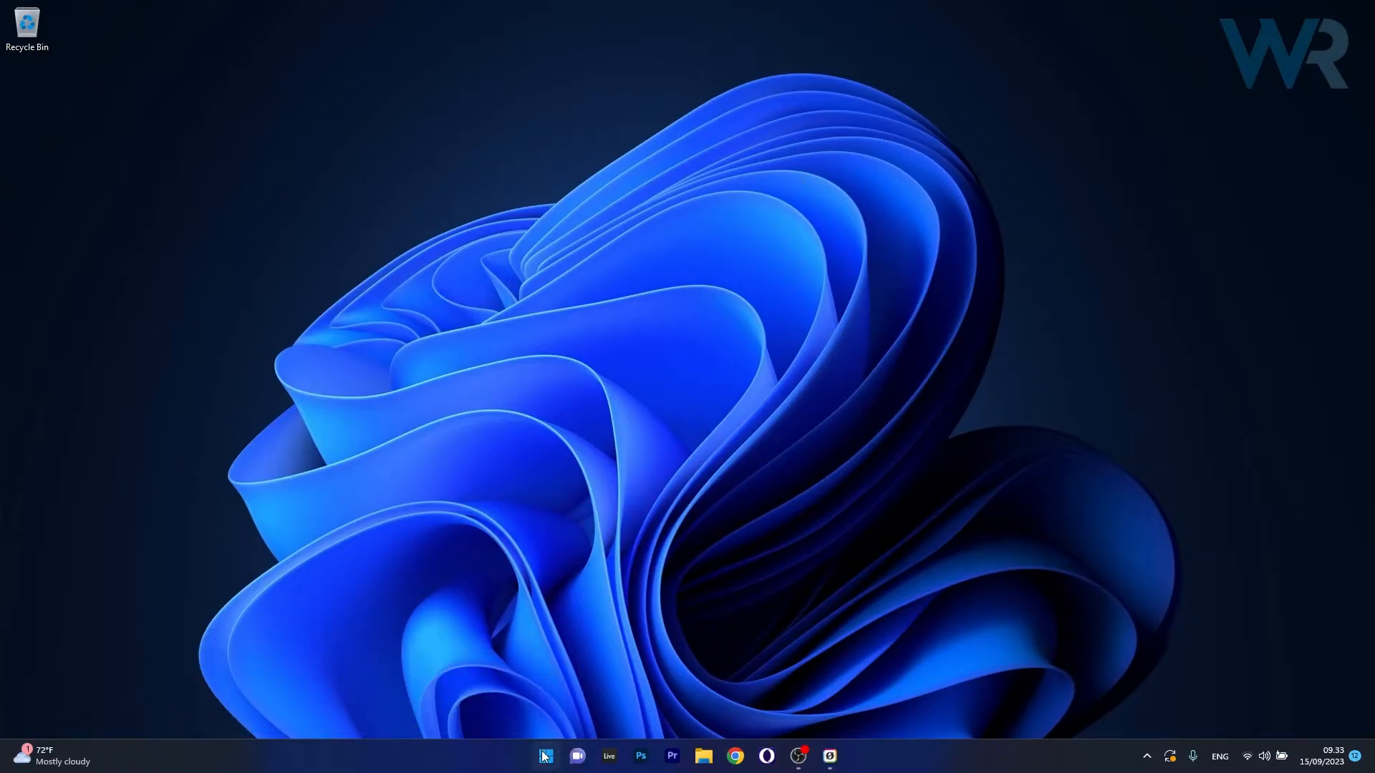
- Search 'msconfig' from the taskbar and launch System Configuration
type("msconf")
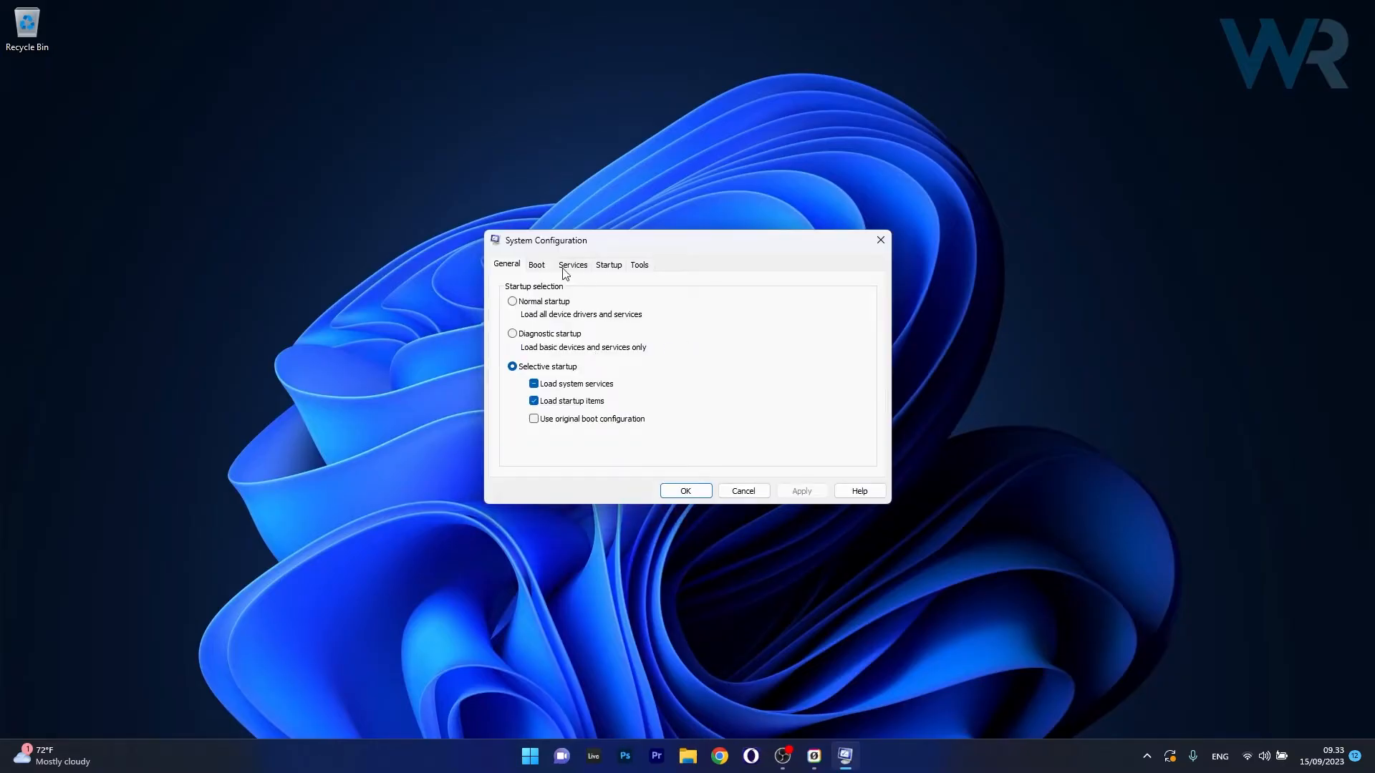
- On the Services tab, hide all Microsoft services and disable every remaining third-party service
left_click(572, 264)
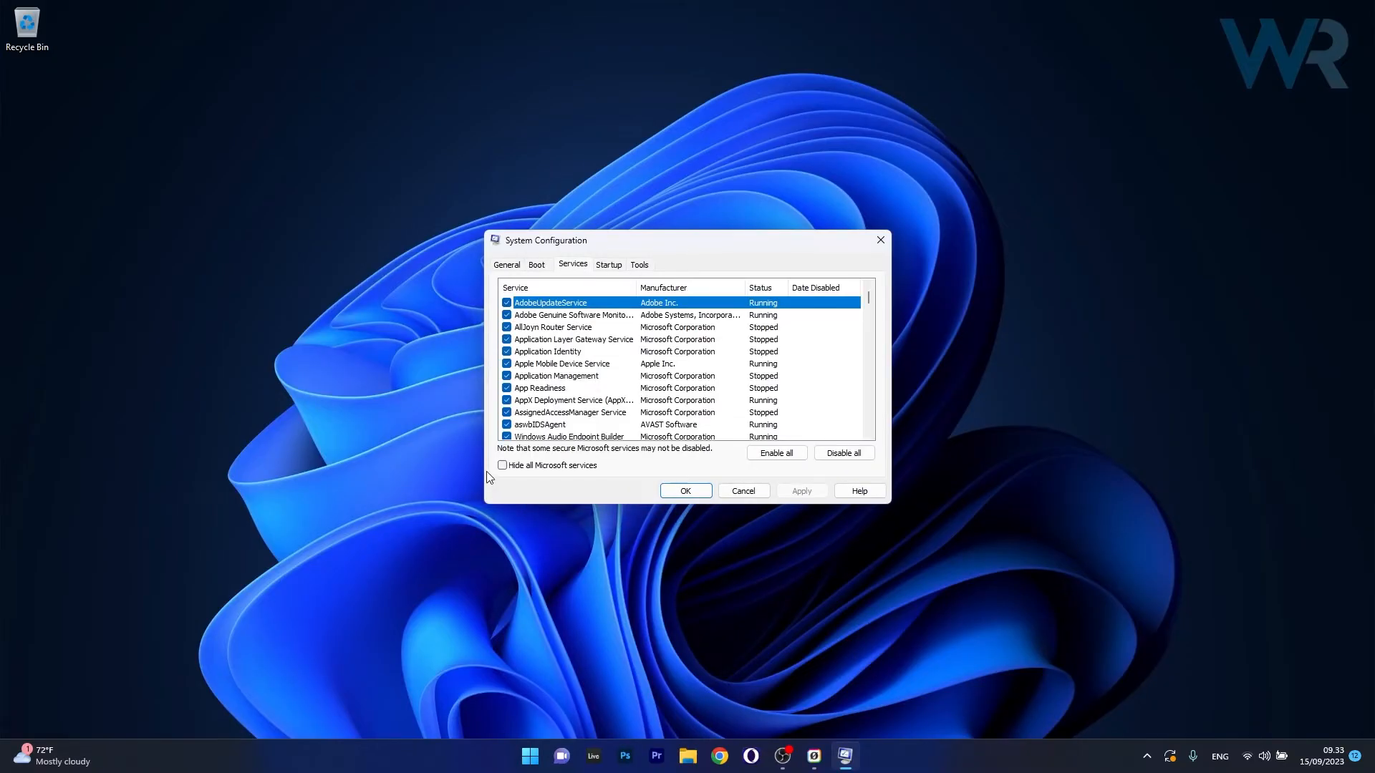
left_click(504, 466)
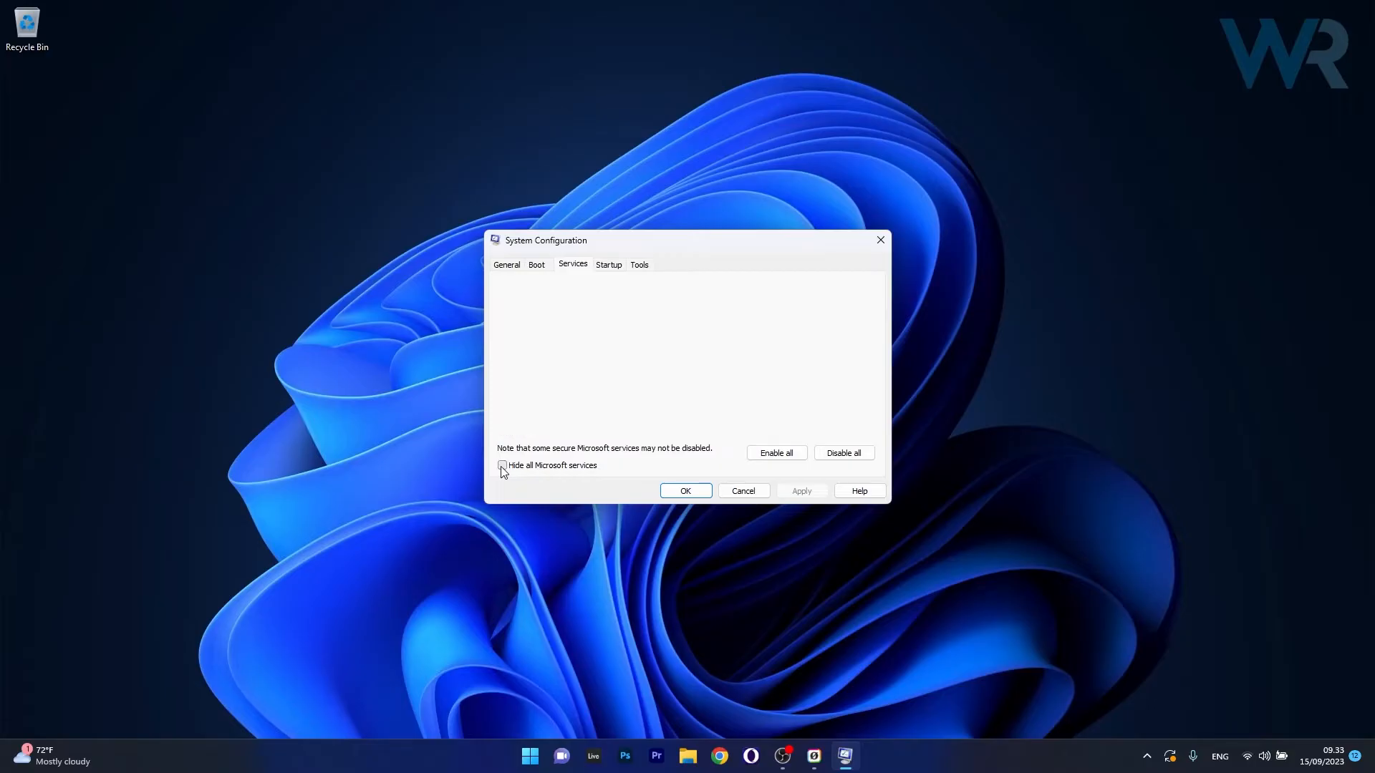
left_click(504, 466)
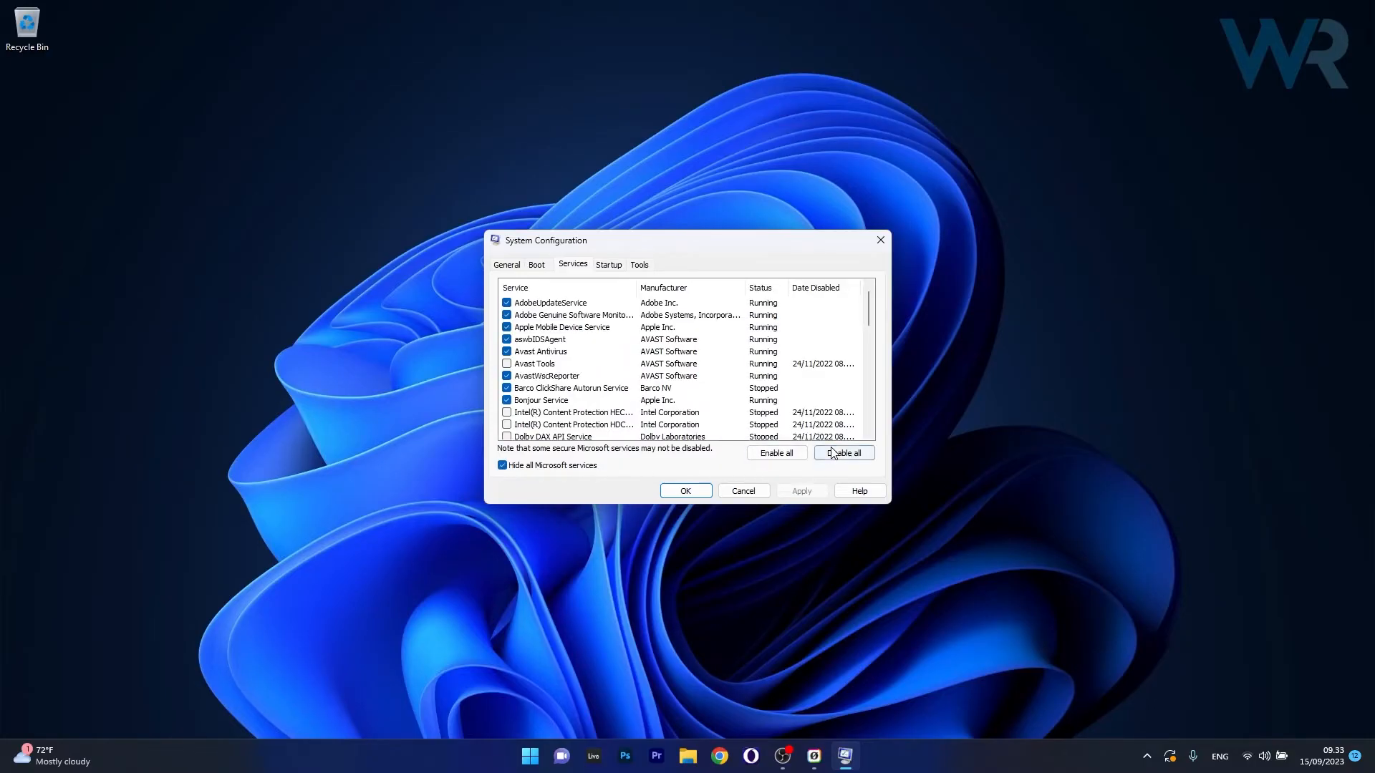
left_click(842, 453)
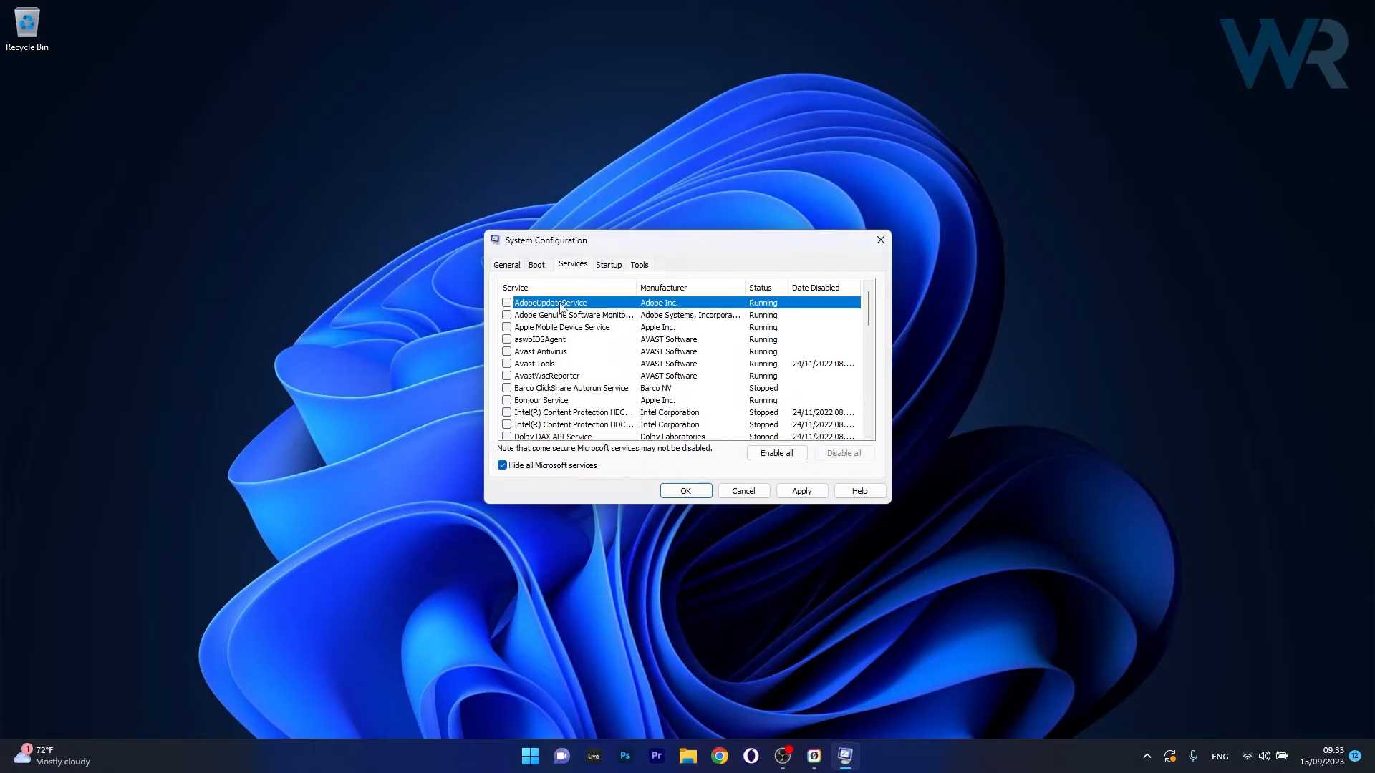
left_click(608, 264)
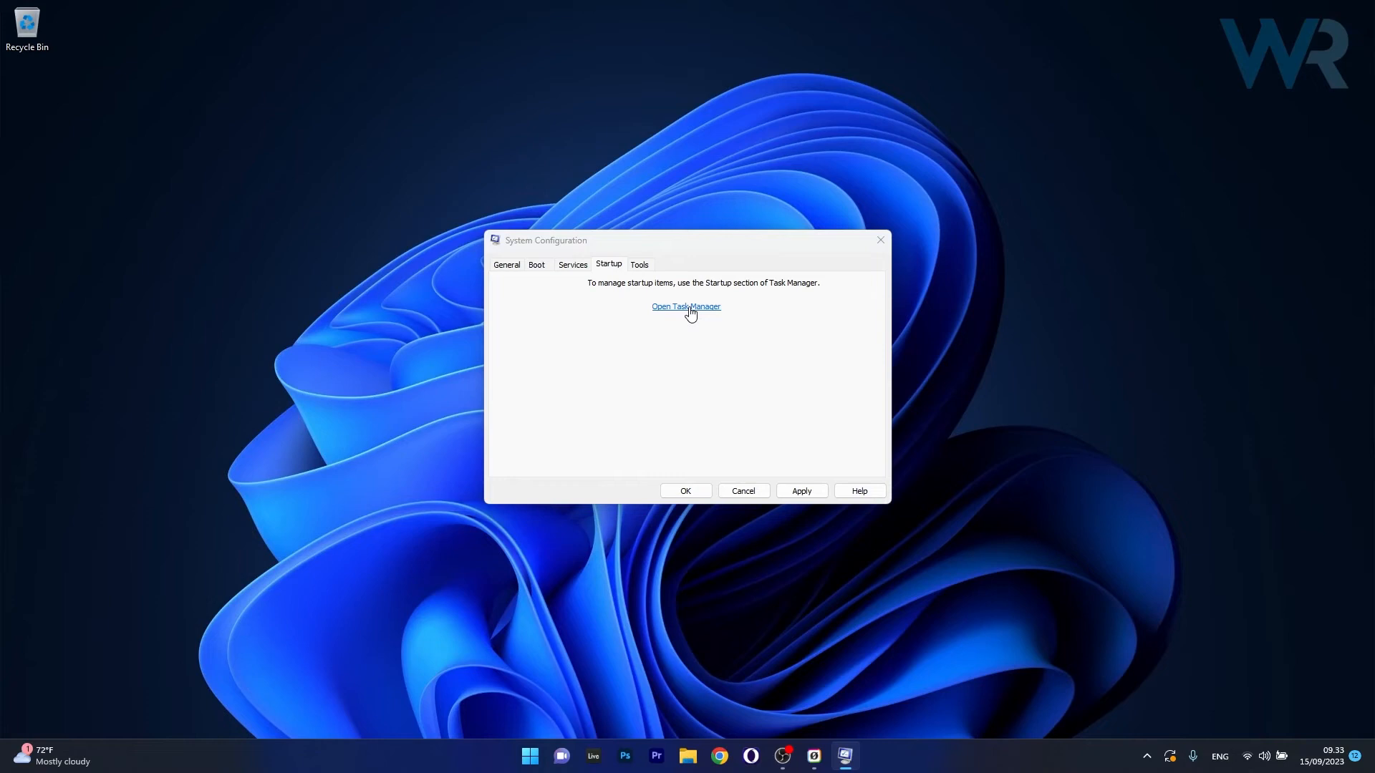
- Review the Task Manager startup apps, then apply the clean boot changes with OK
left_click(686, 306)
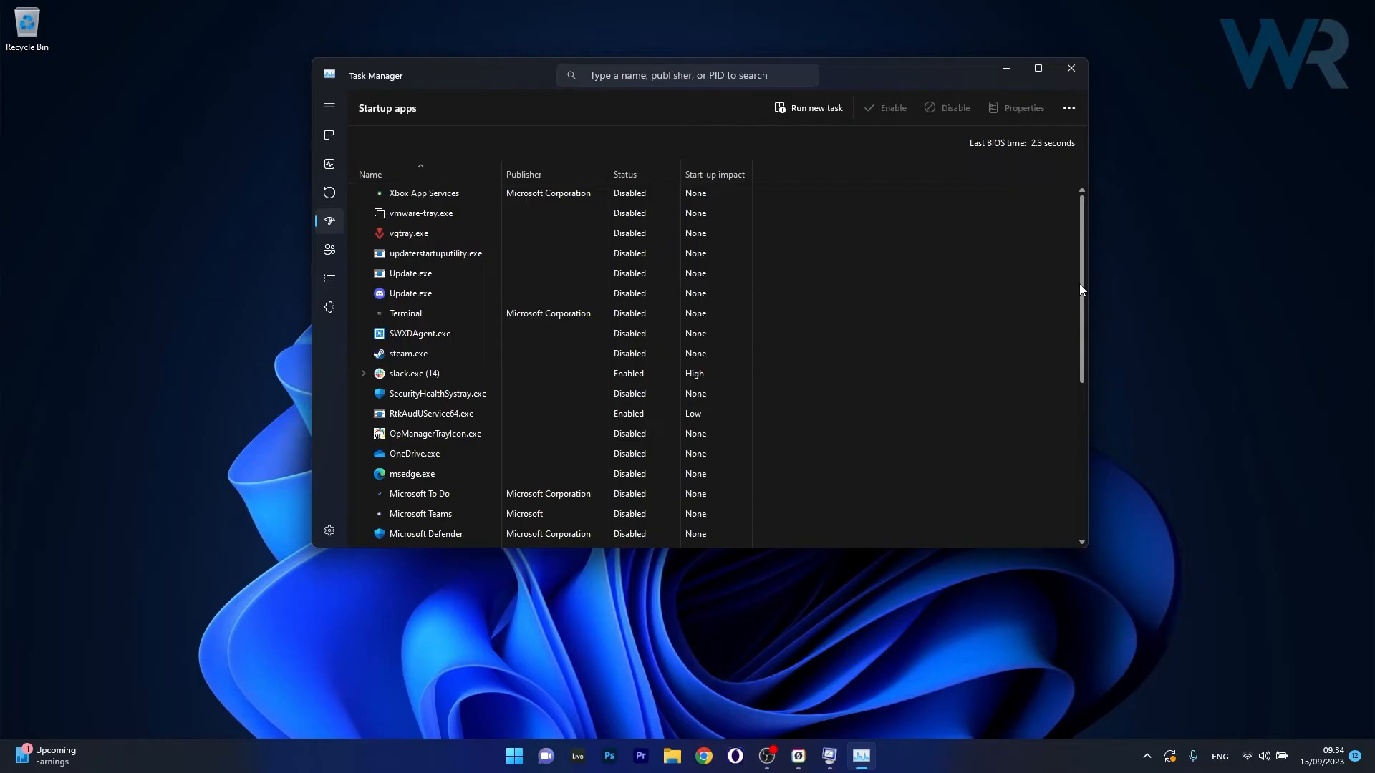
mouse_move(1071, 56)
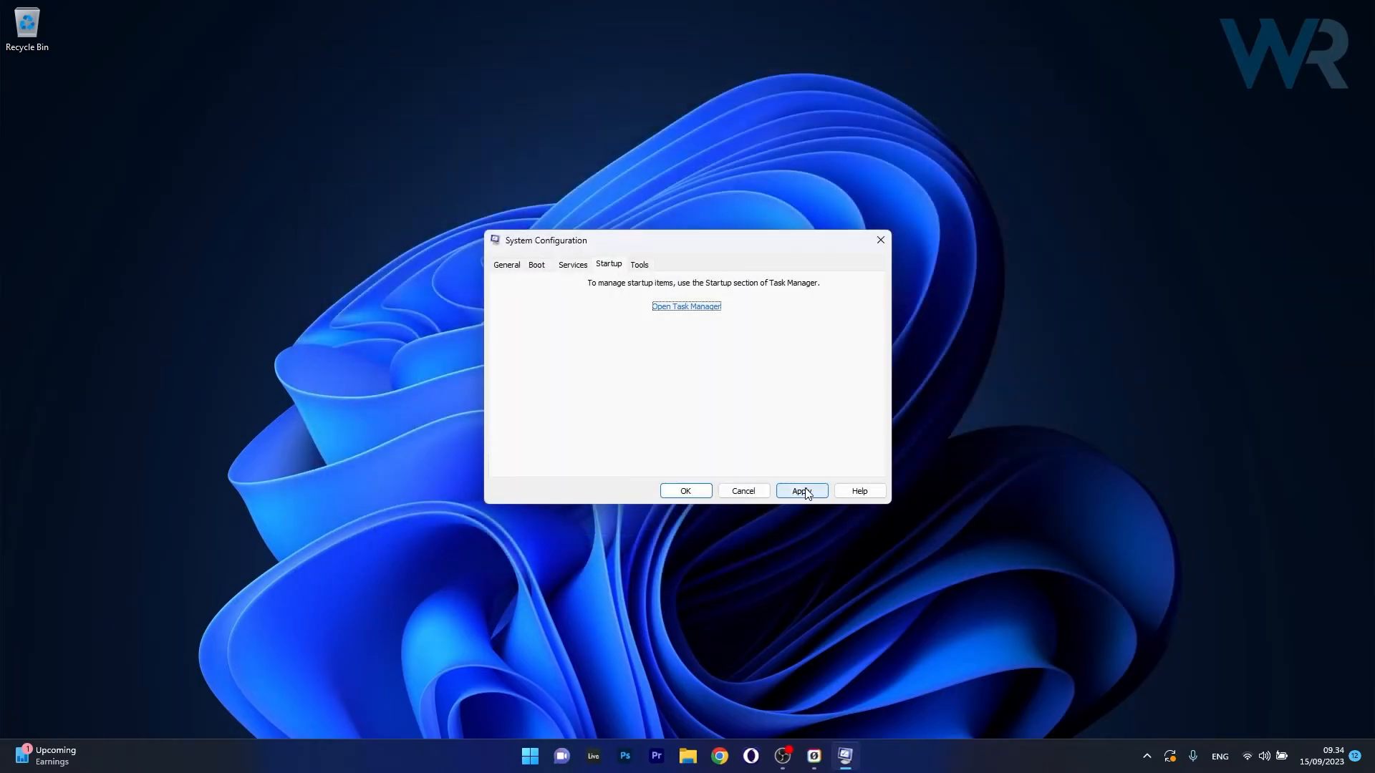
mouse_move(686, 491)
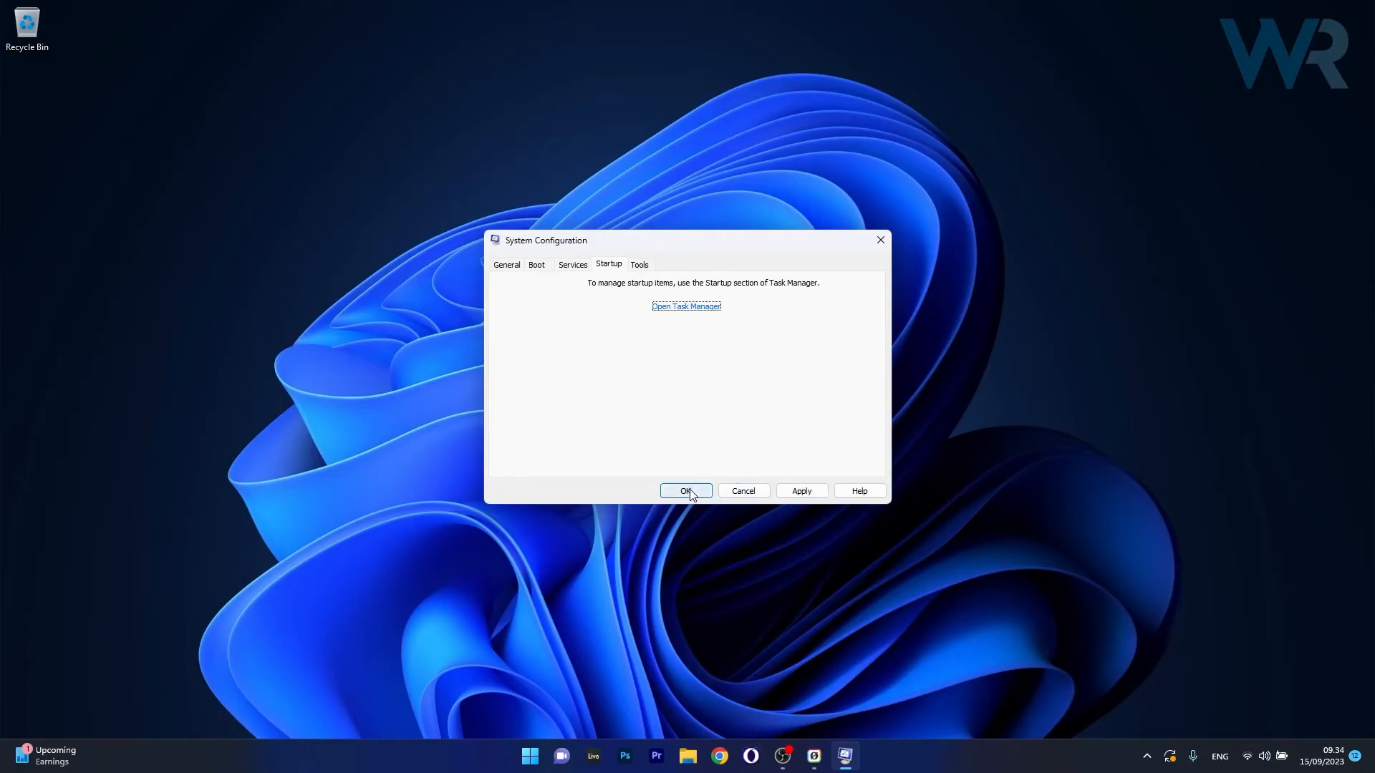
left_click(686, 490)
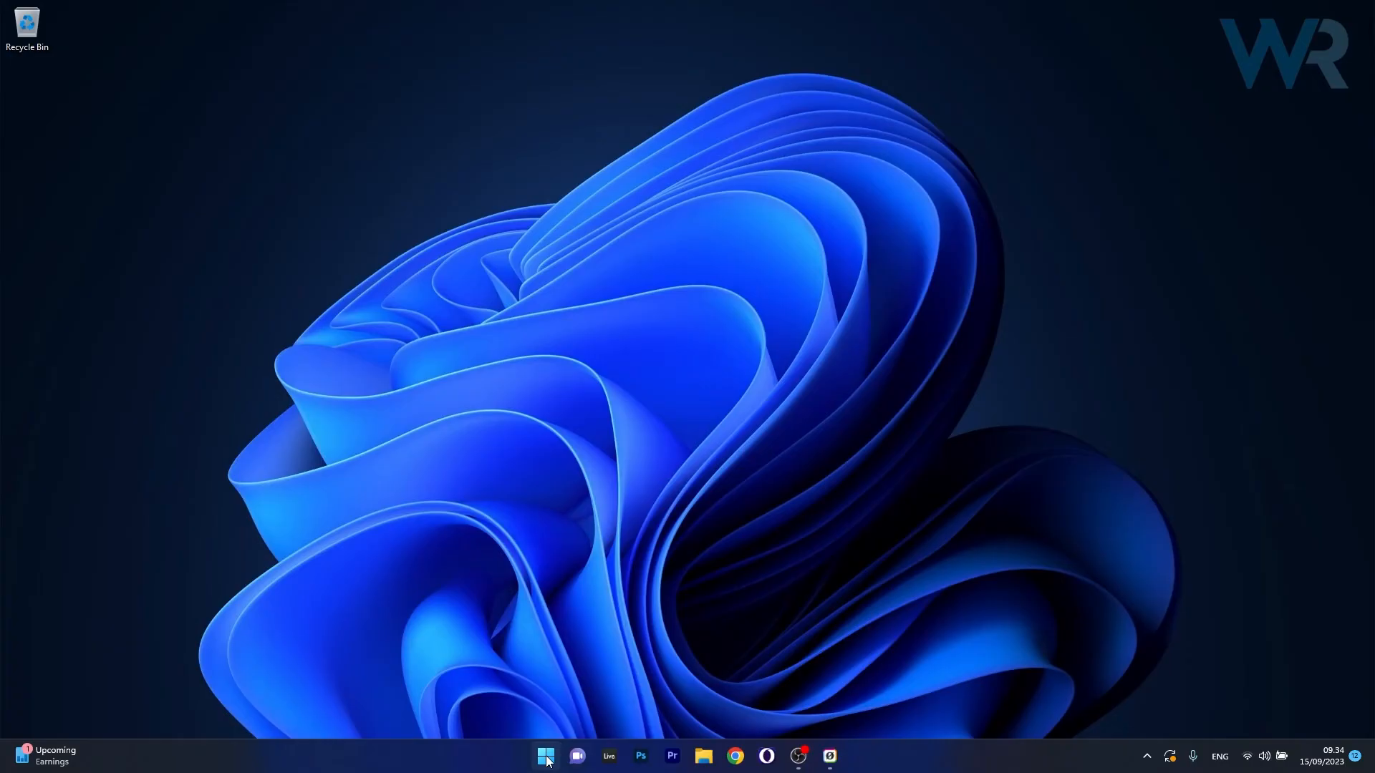
- Bring up the Start menu's power options to restart the PC
left_click(544, 756)
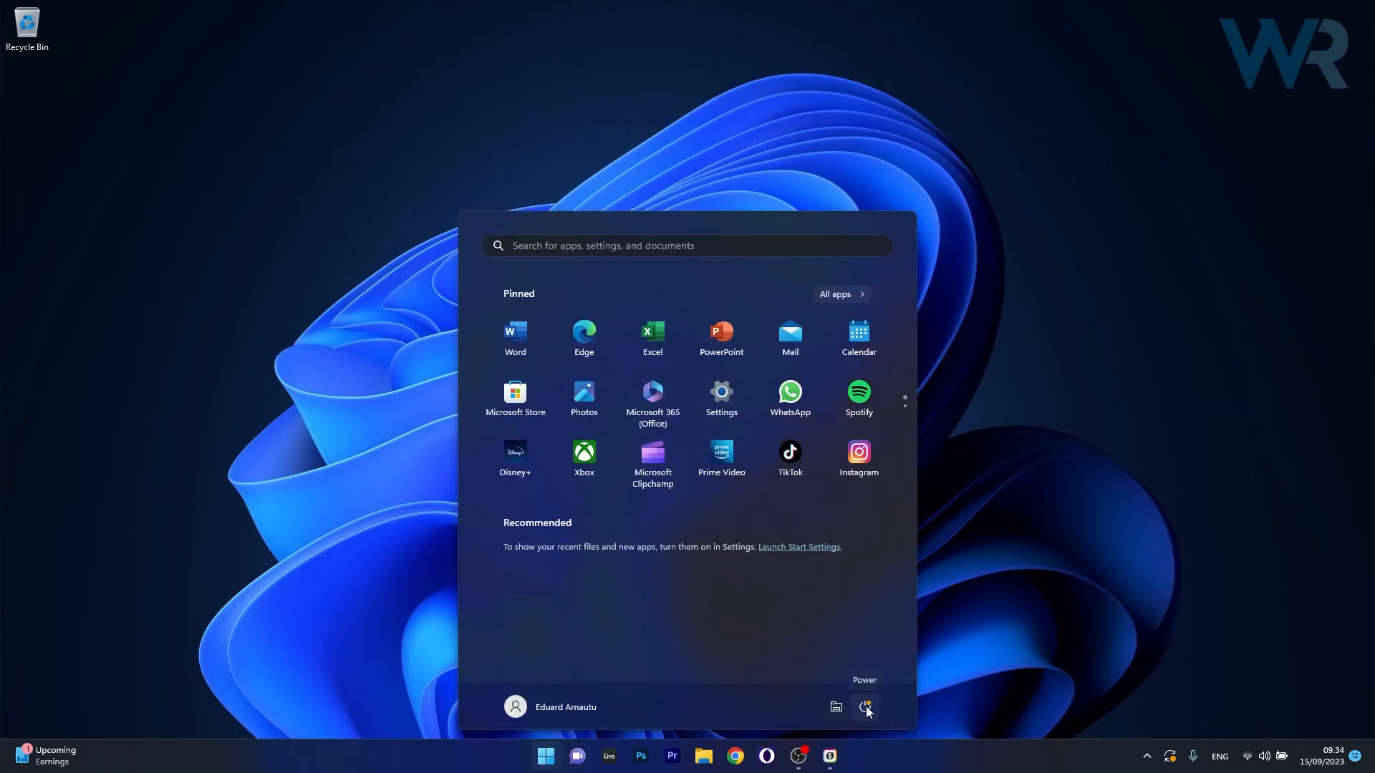
left_click(865, 707)
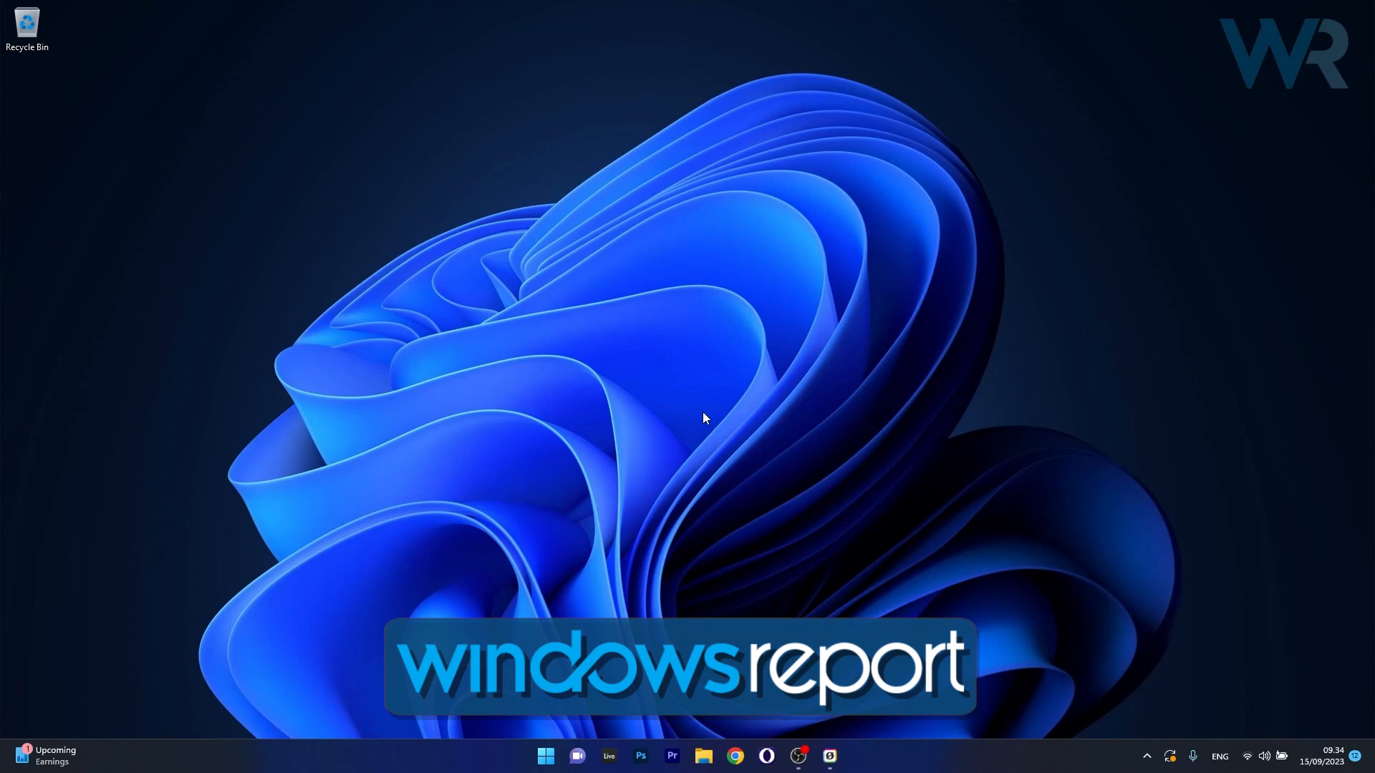
mouse_move(710, 199)
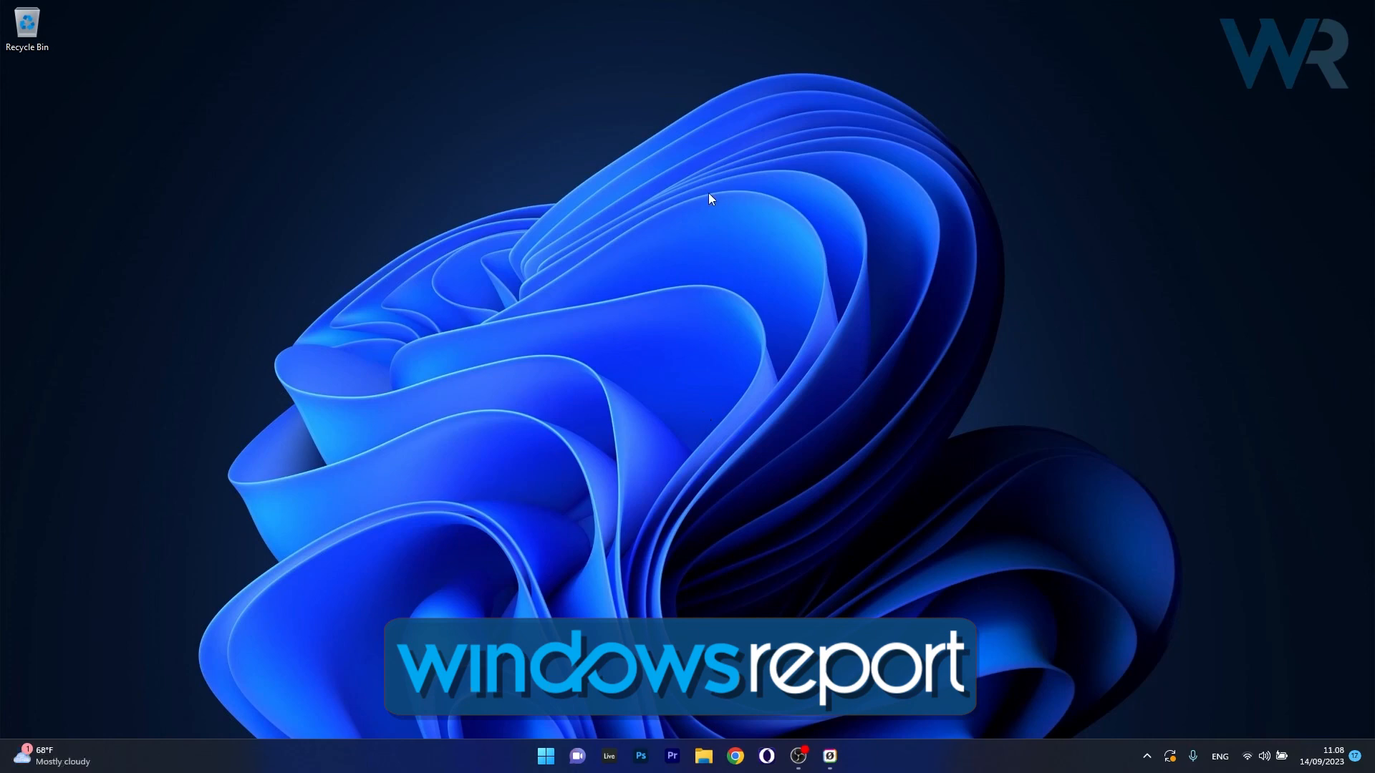